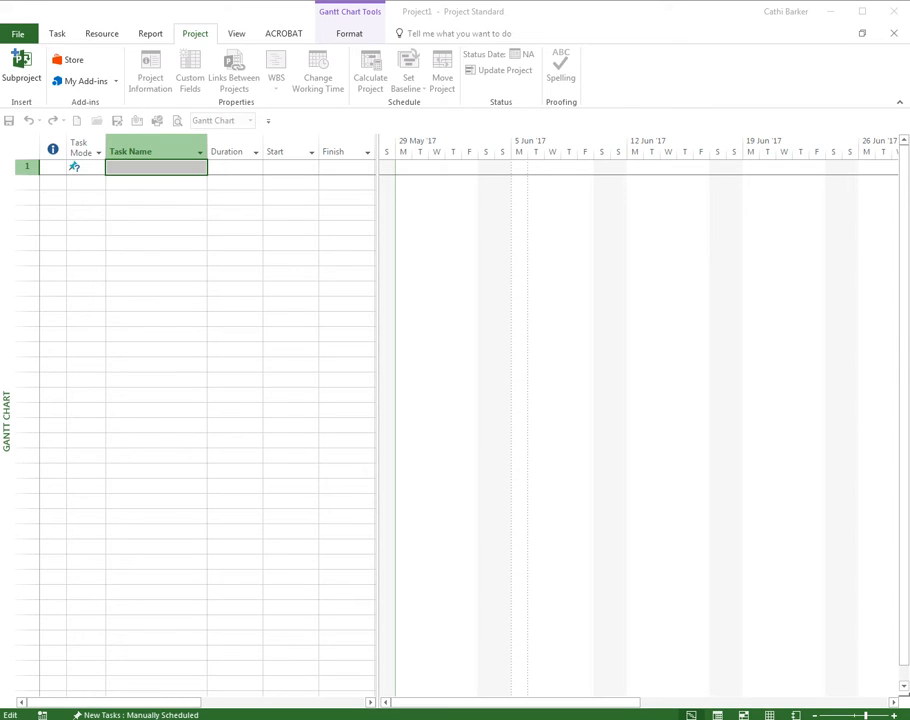
Step: Go to the File Info page and browse the Project Information options, including the project calendars
click(156, 166)
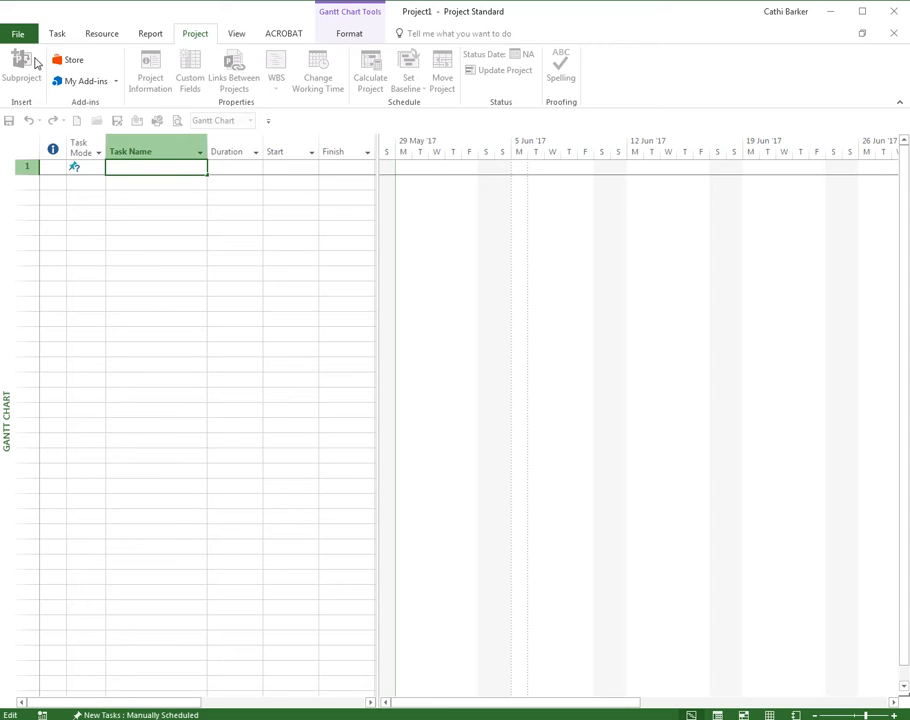
click(18, 32)
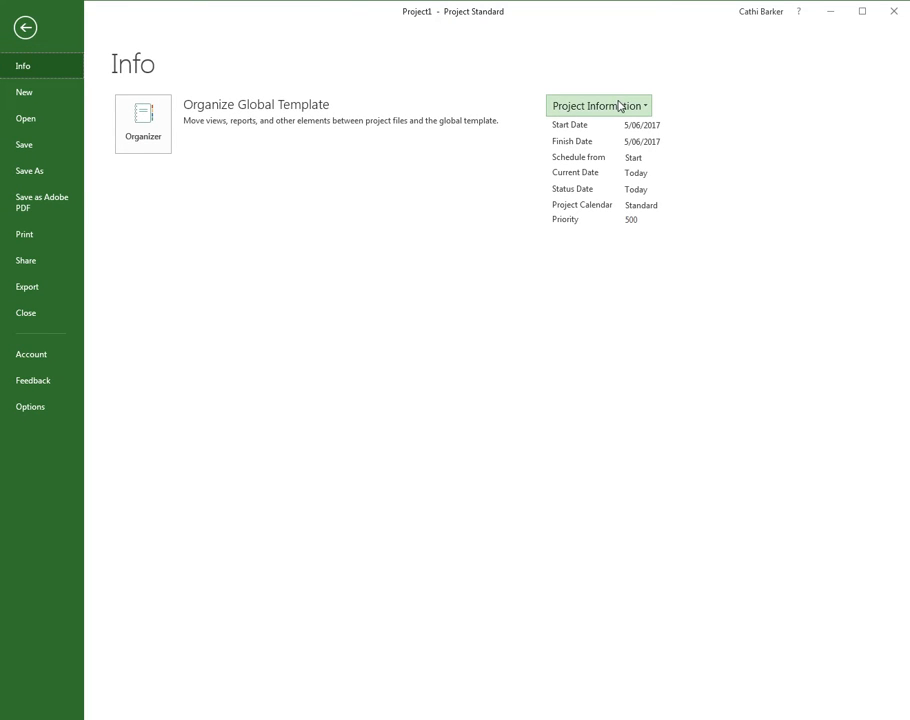
mouse_move(634, 118)
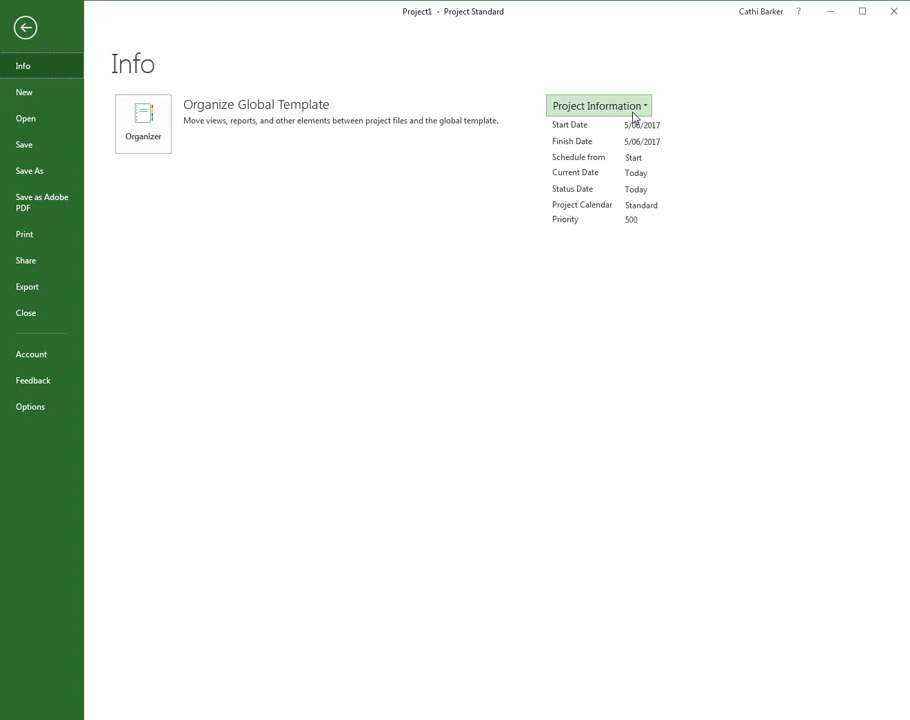
click(640, 124)
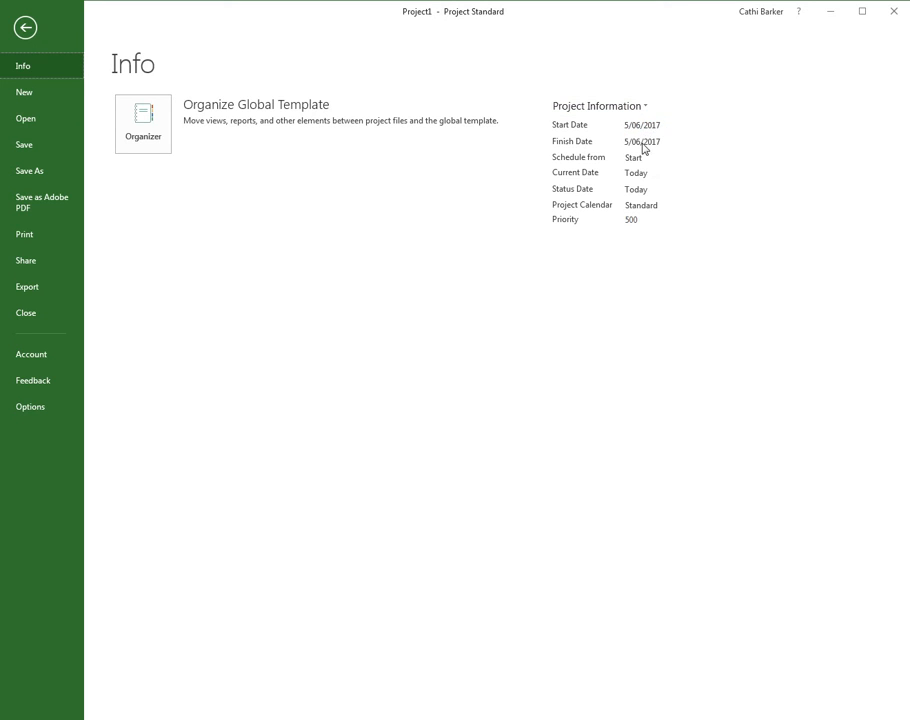
click(636, 156)
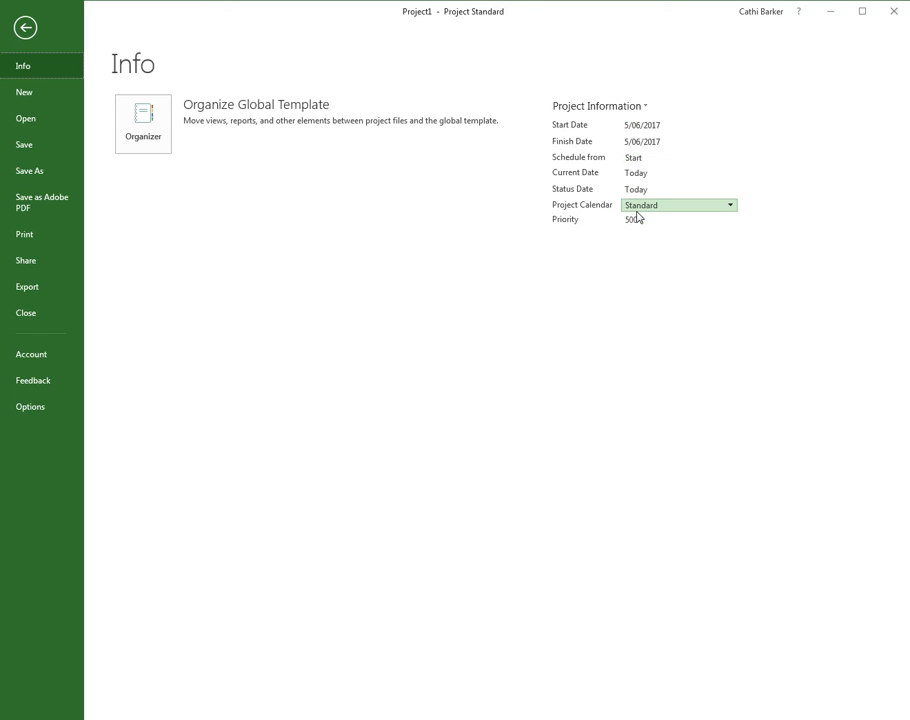
click(728, 204)
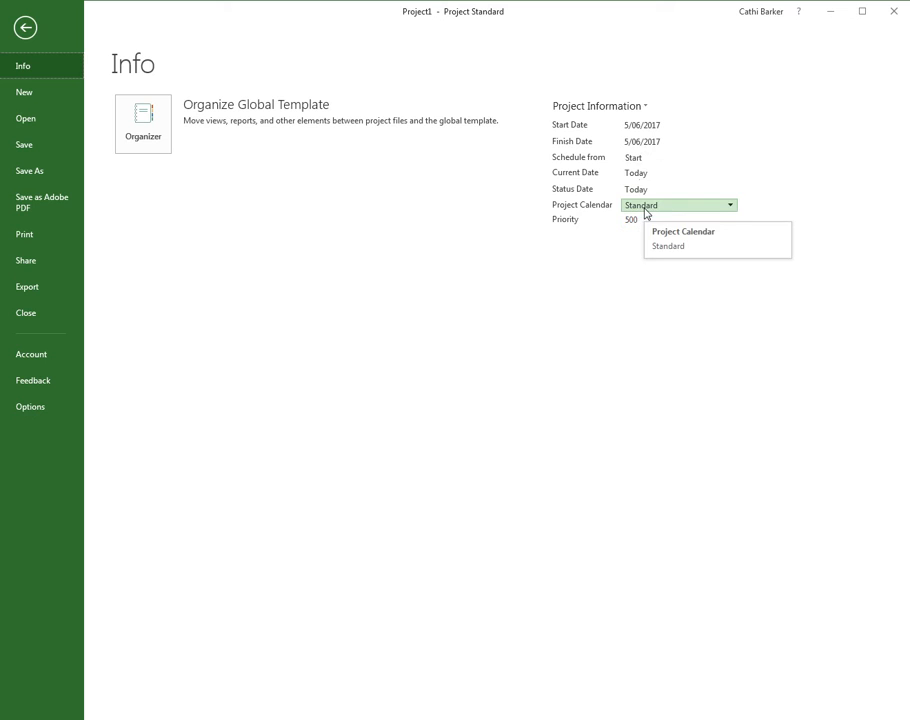
Step: Choose Advanced Properties from the Project Information dropdown
click(598, 106)
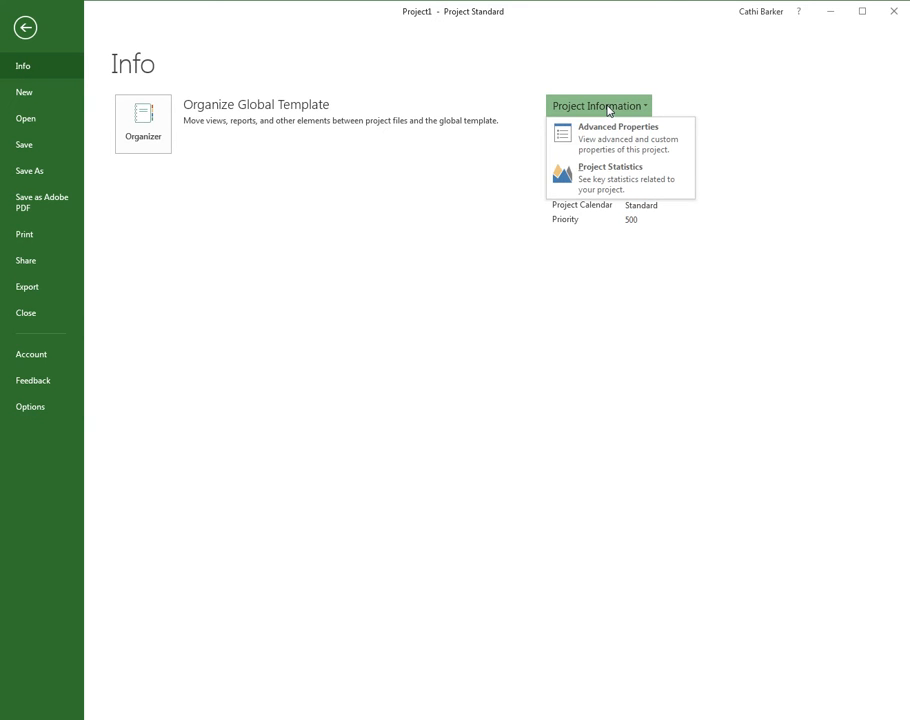
click(616, 138)
text(Maintenance Con)
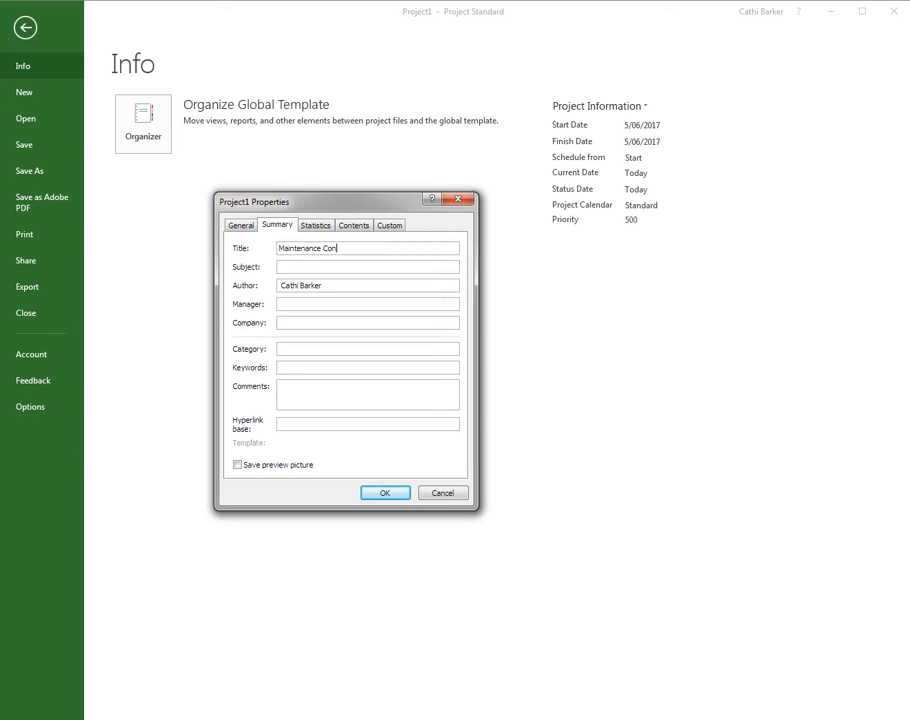
Step: Enter title Maintenance Contract, subject Residential and manager Cathi on the Summary page
text(tract)
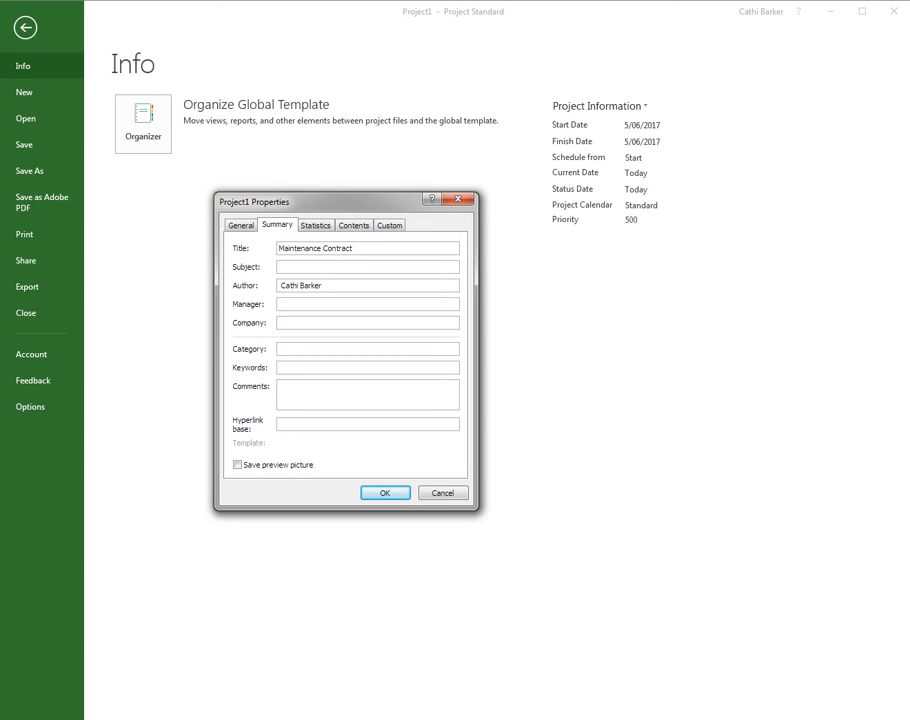
text(Residential)
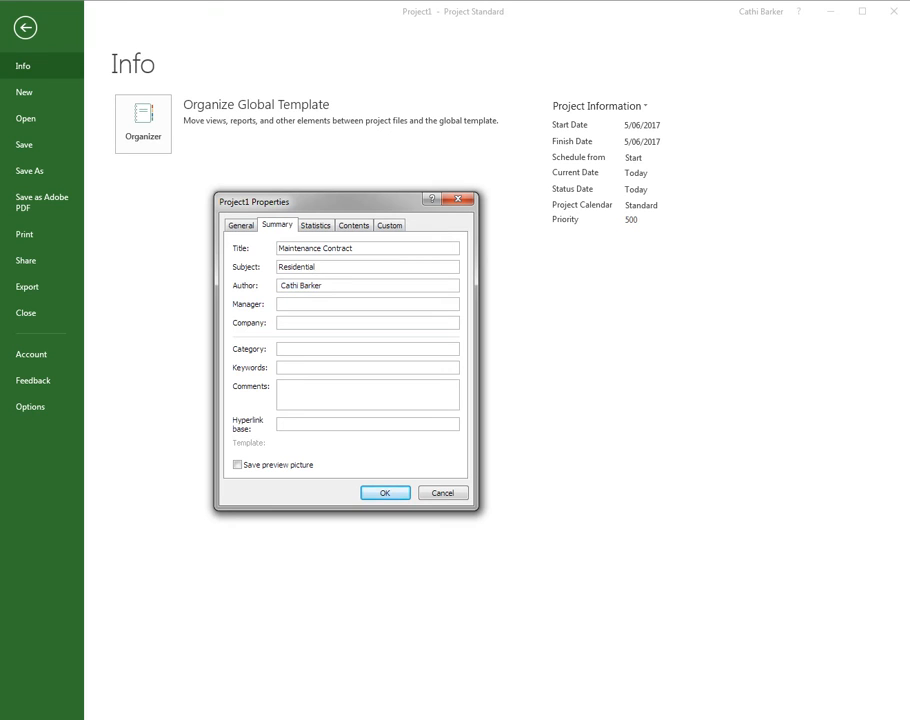
text(Cathi Barker)
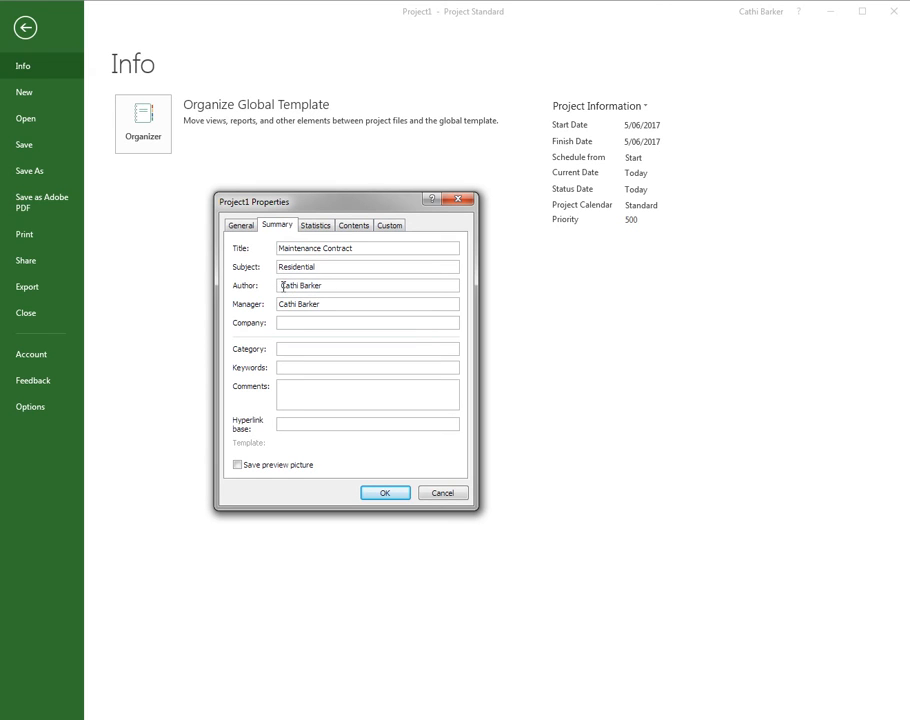
Step: Enter company Mad About Maintenance Ltd and enable saving a preview picture
text(M)
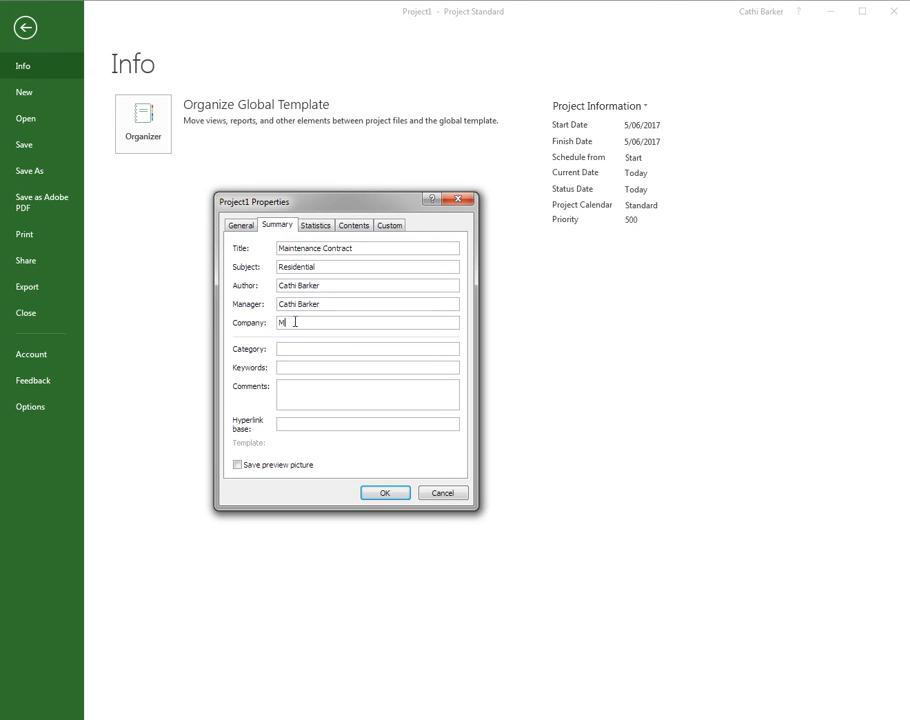
text(ad About)
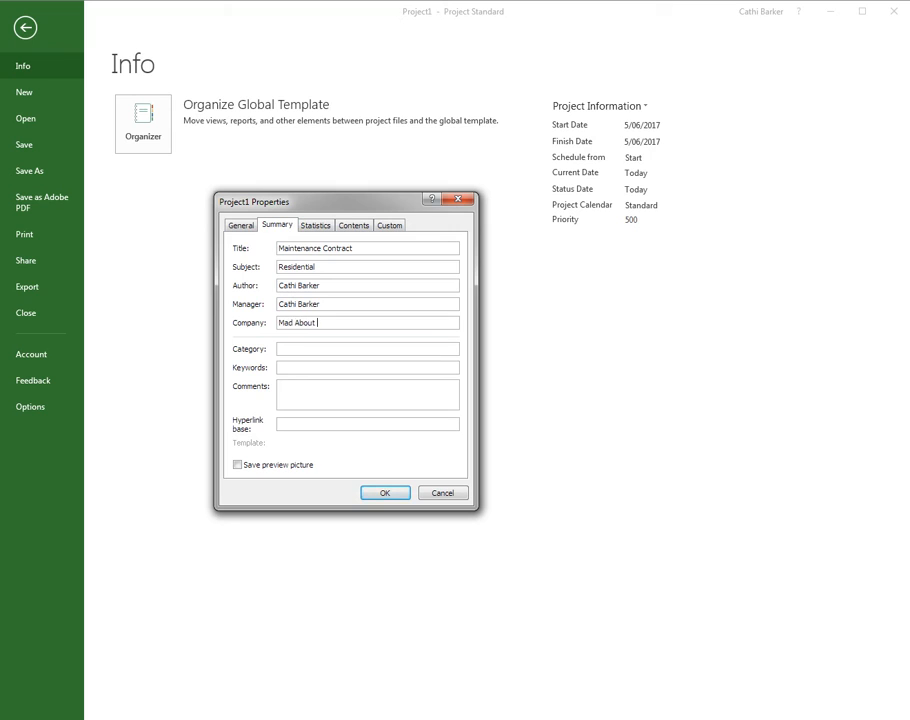
text(Maintenance Ltd)
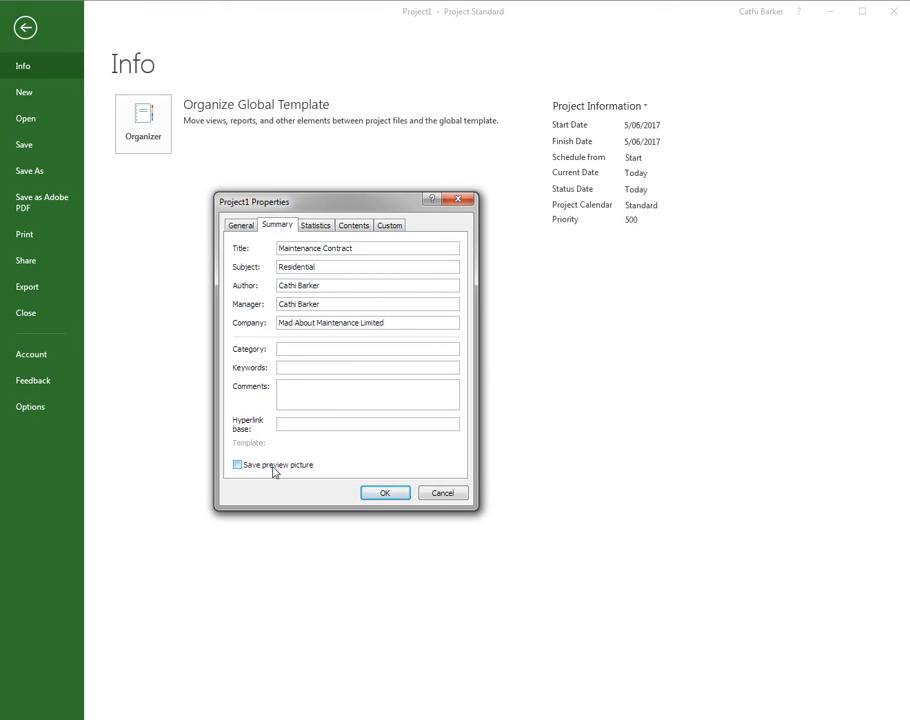
click(238, 464)
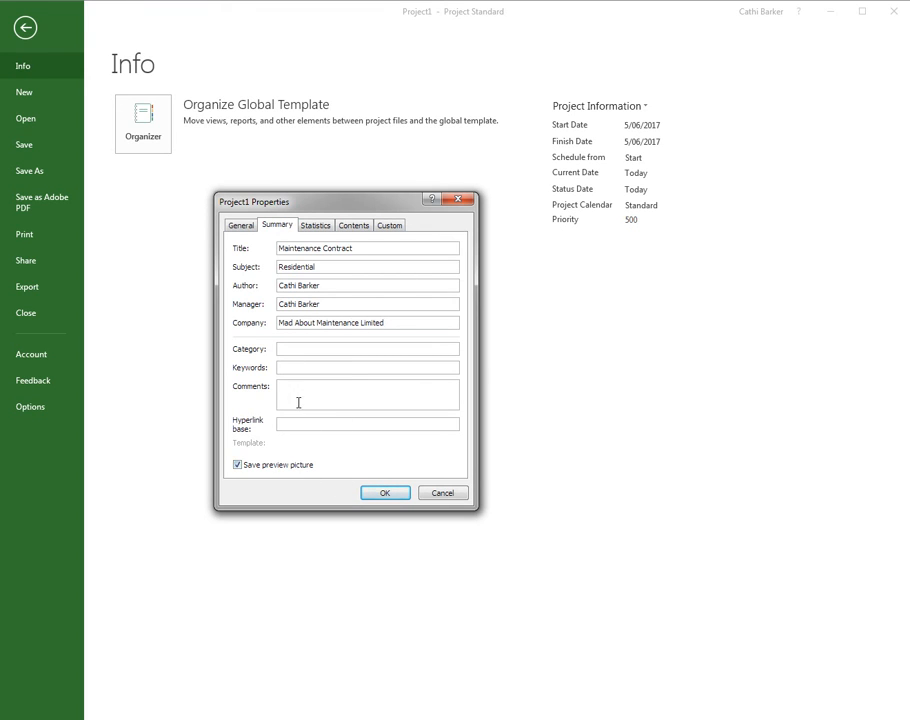
mouse_move(384, 492)
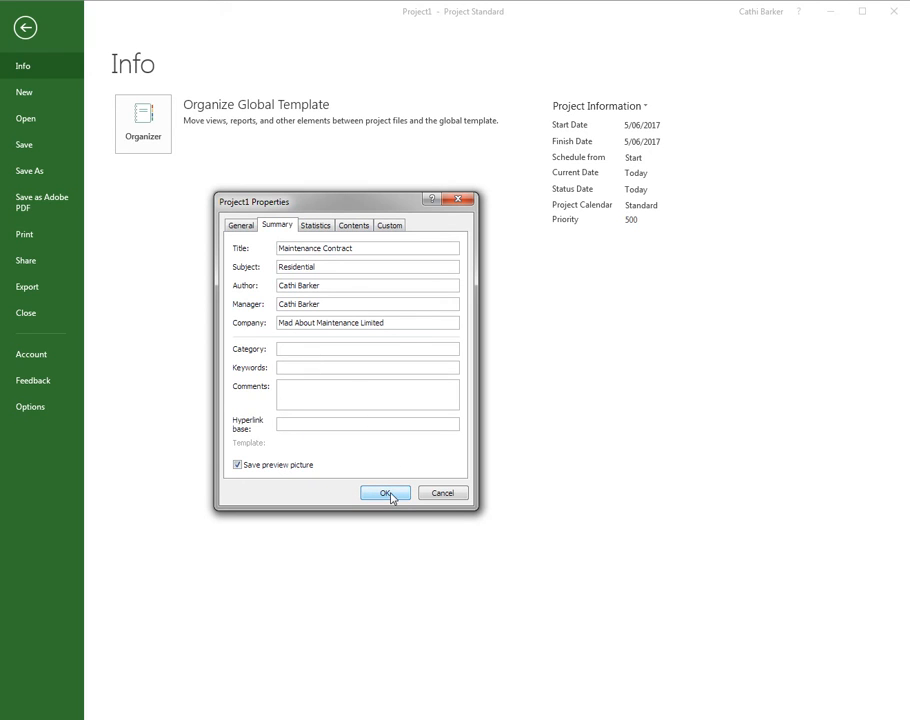
Step: Confirm the Properties dialog with OK and leave Backstage back to the blank Gantt chart
click(384, 492)
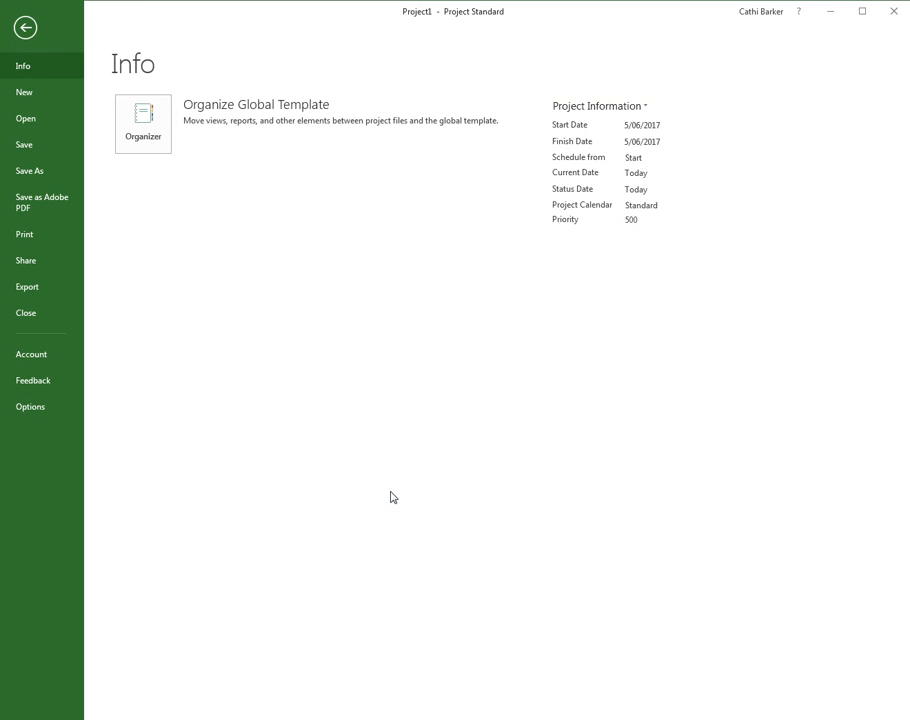
mouse_move(390, 492)
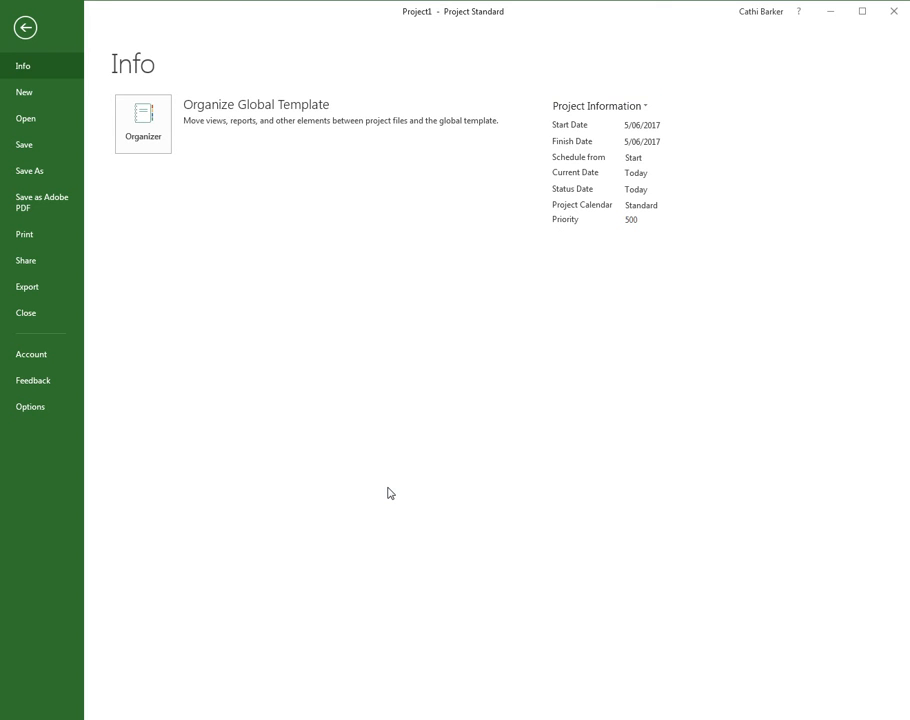
mouse_move(364, 472)
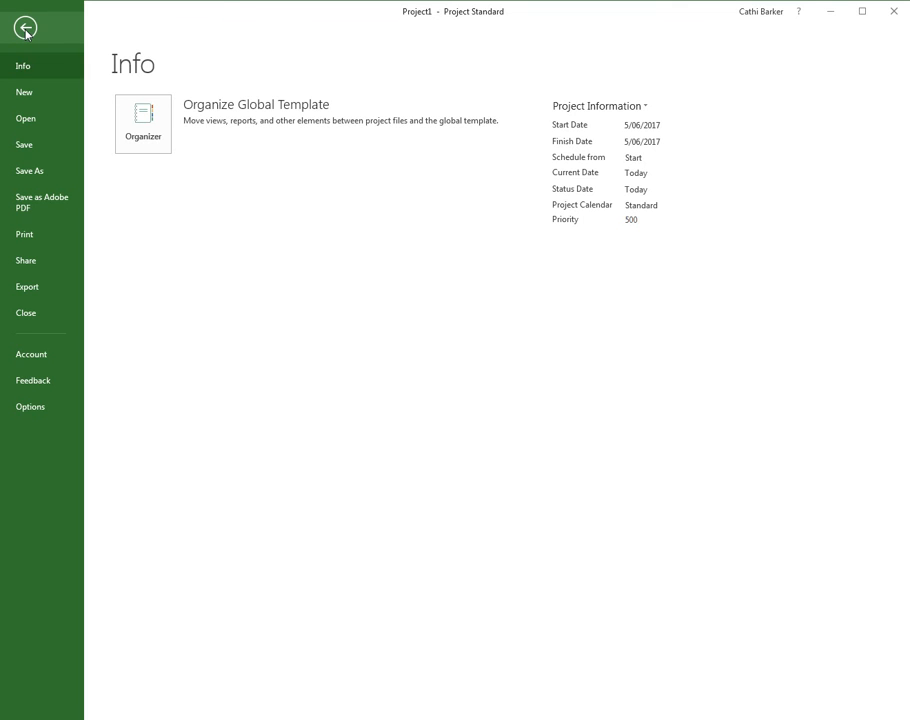
click(24, 28)
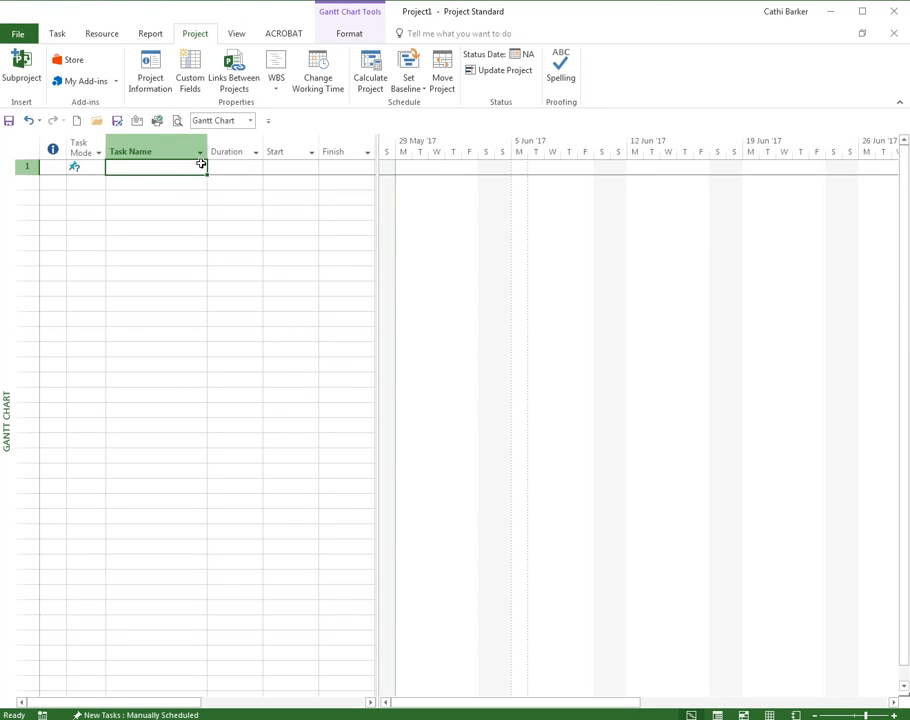